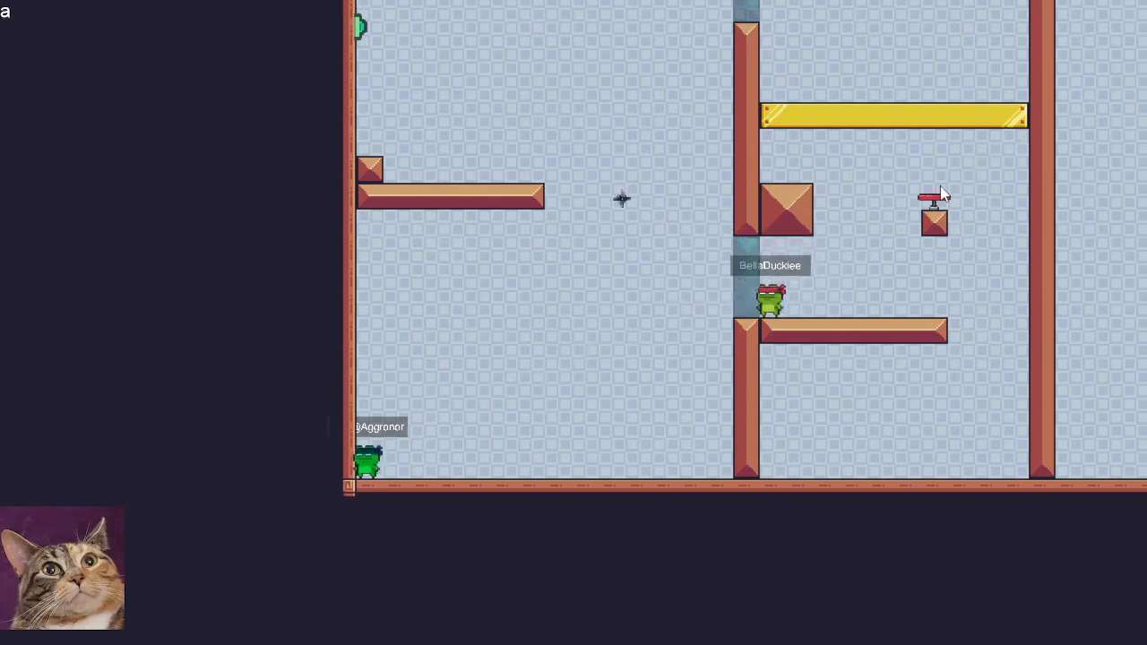
pyautogui.moveTo(810, 301)
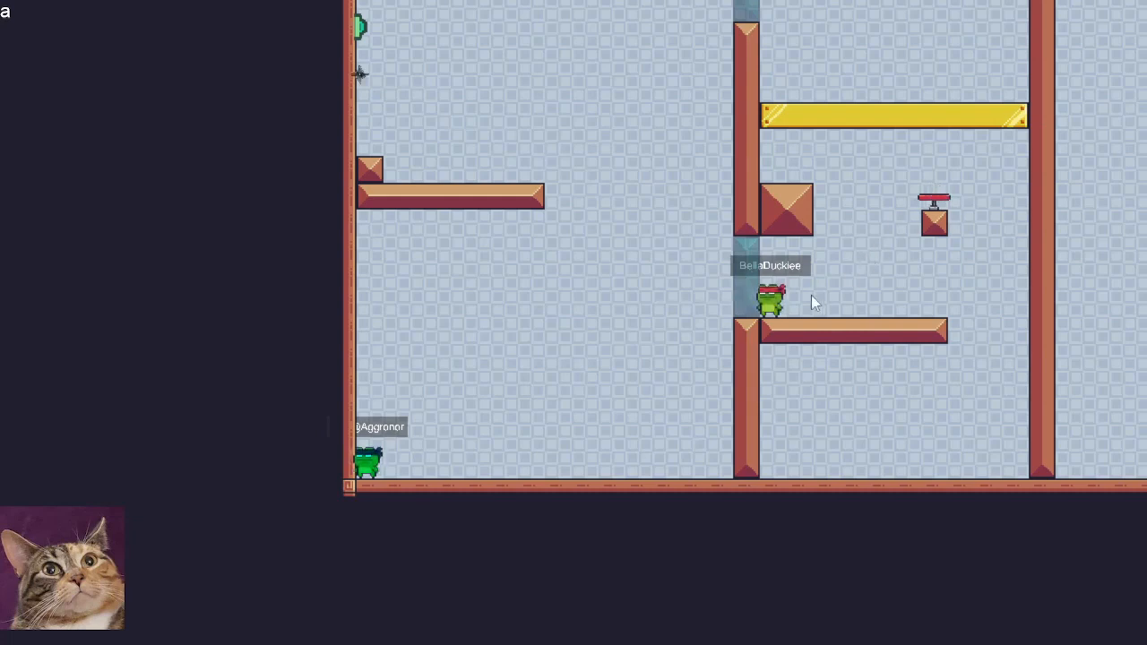
pyautogui.moveTo(739, 296)
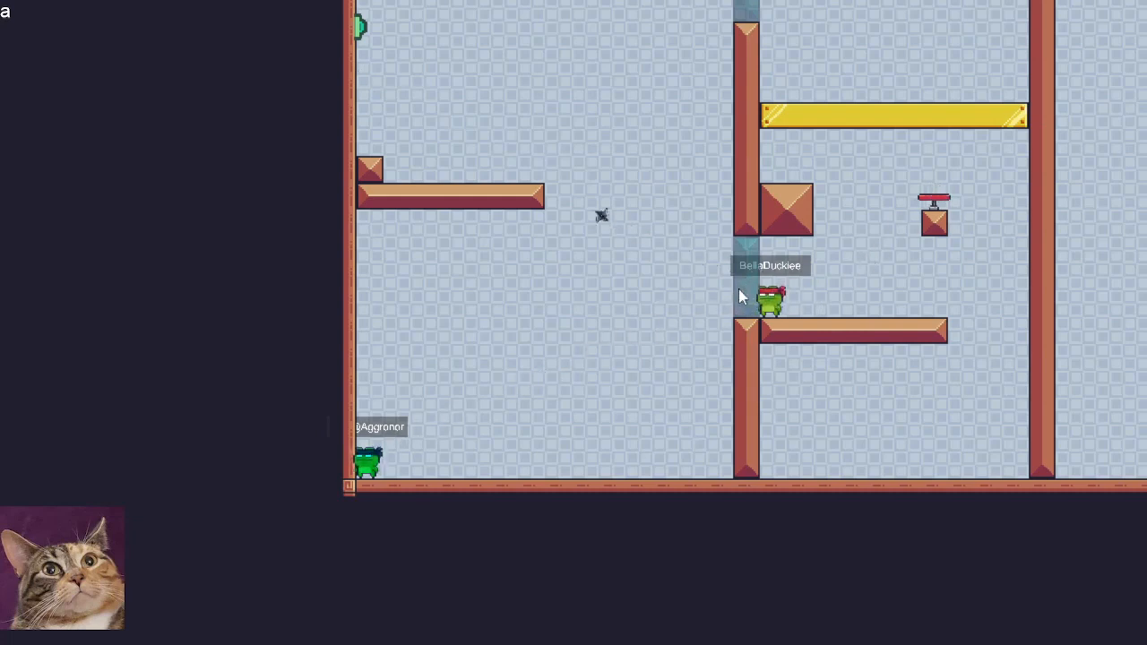